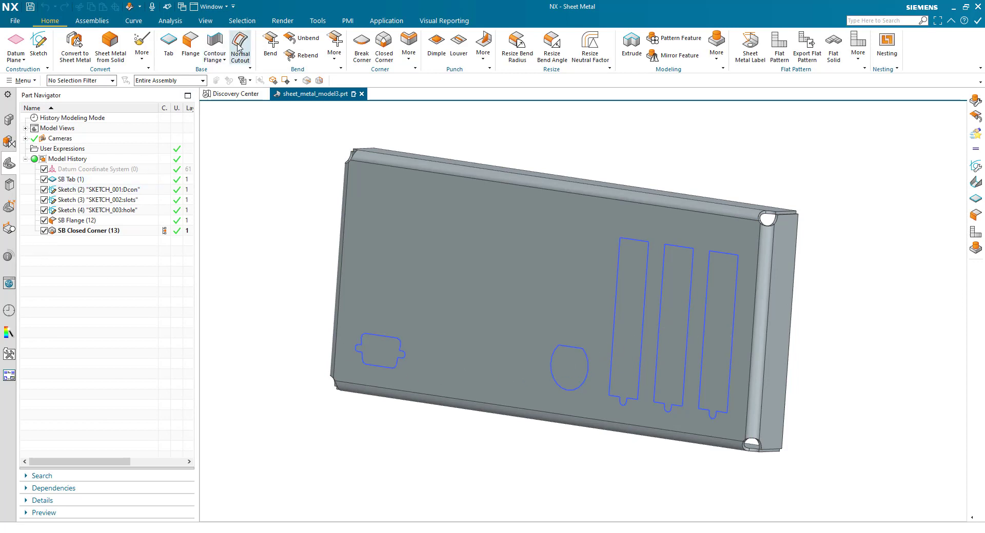
Drop an abandoned cutout, then place the PartShearMM template on the plate as target body
{"action": "left_click", "coordinate": [240, 45]}
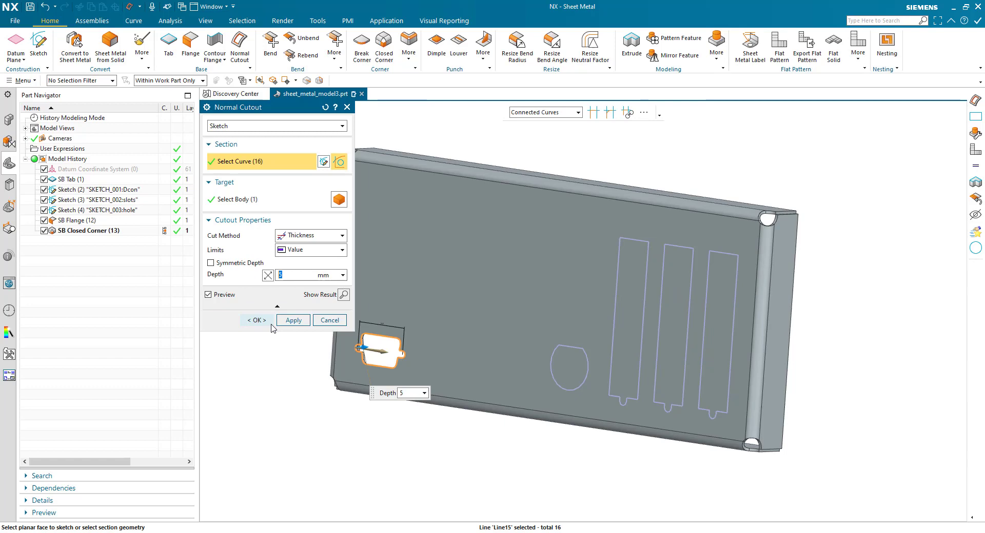
{"action": "left_click", "coordinate": [255, 321]}
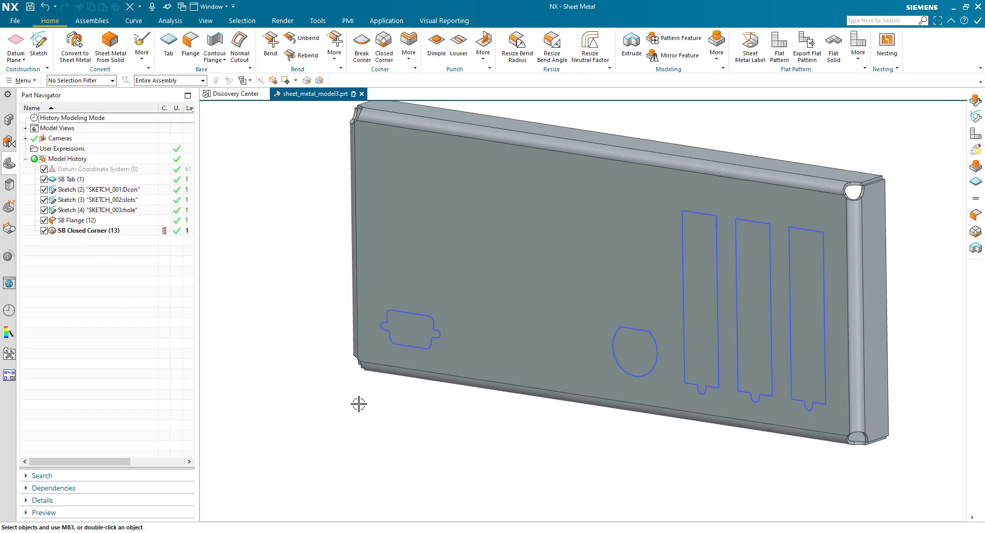
{"action": "mouse_move", "coordinate": [283, 357]}
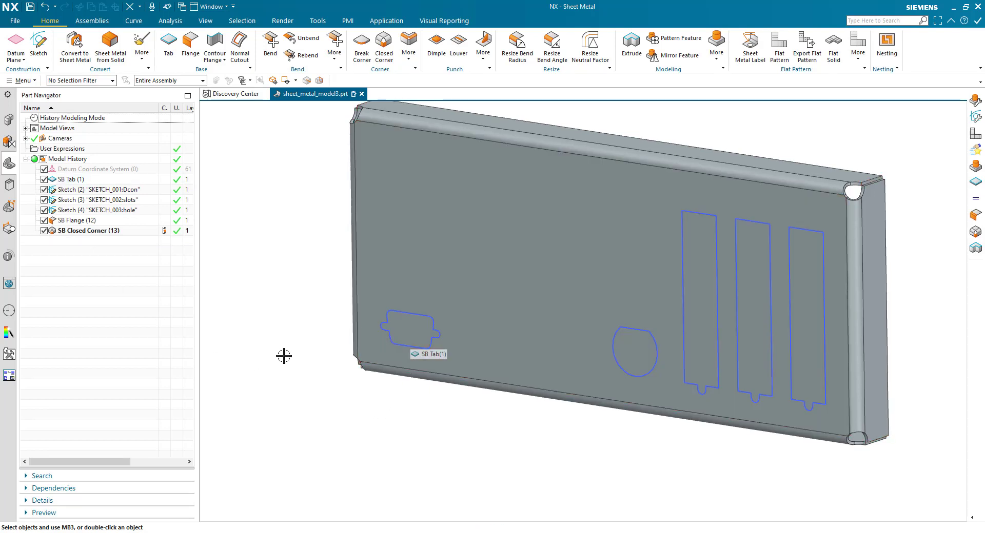
{"action": "mouse_move", "coordinate": [282, 354]}
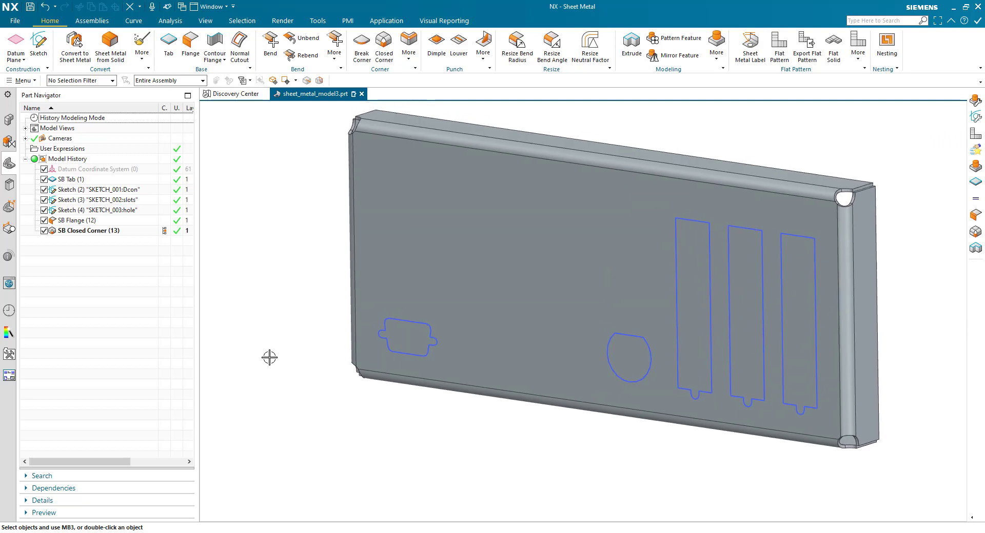
{"action": "mouse_move", "coordinate": [170, 276]}
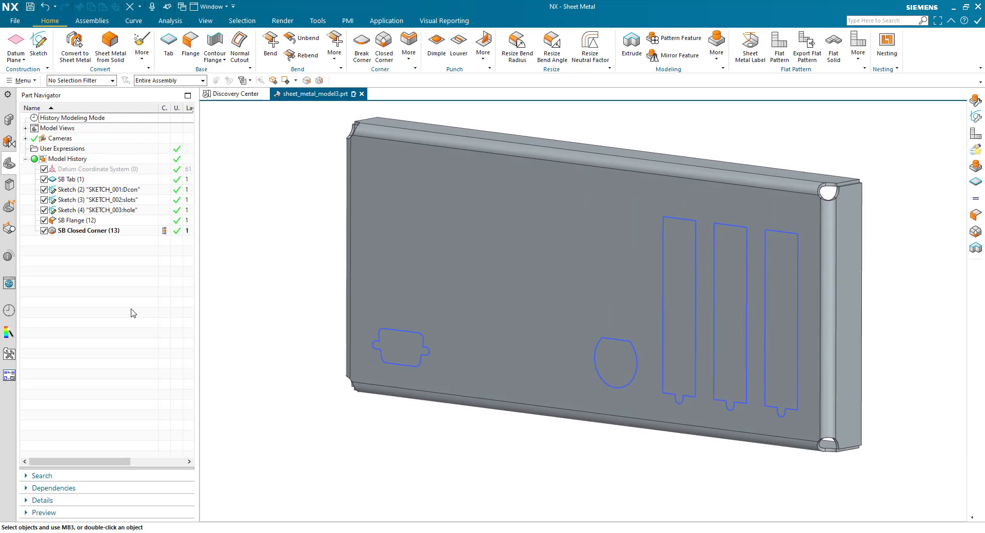
{"action": "left_click", "coordinate": [9, 187]}
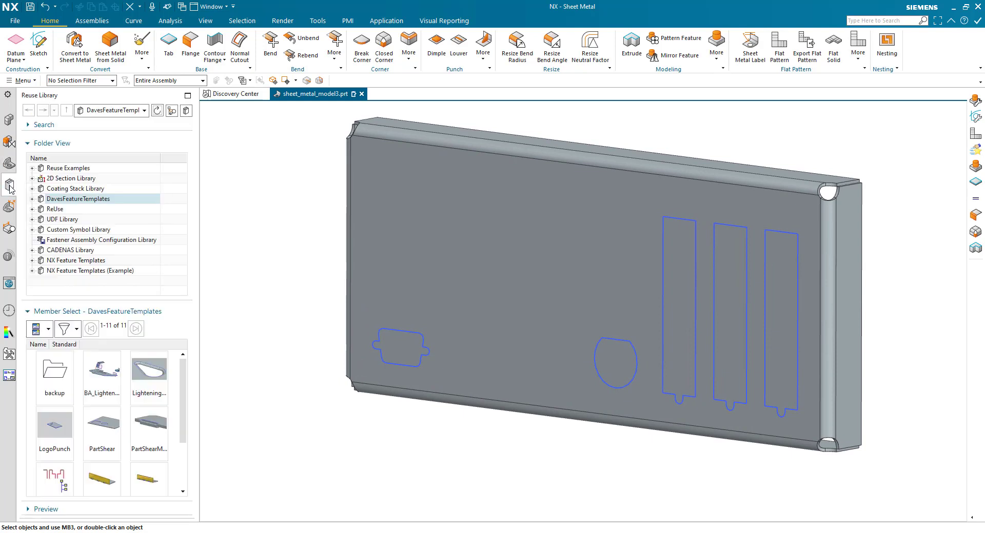
{"action": "left_click", "coordinate": [149, 424]}
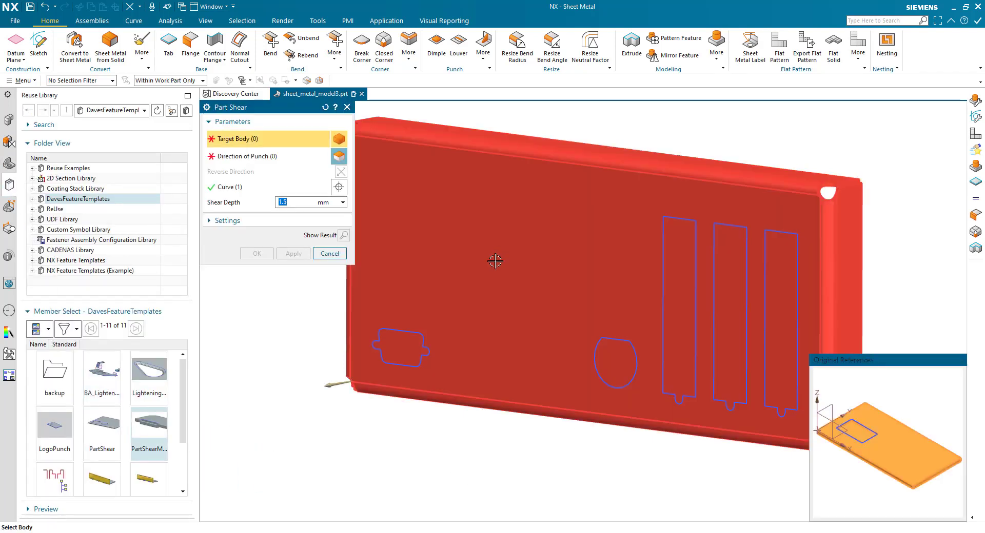
{"action": "left_click", "coordinate": [494, 260]}
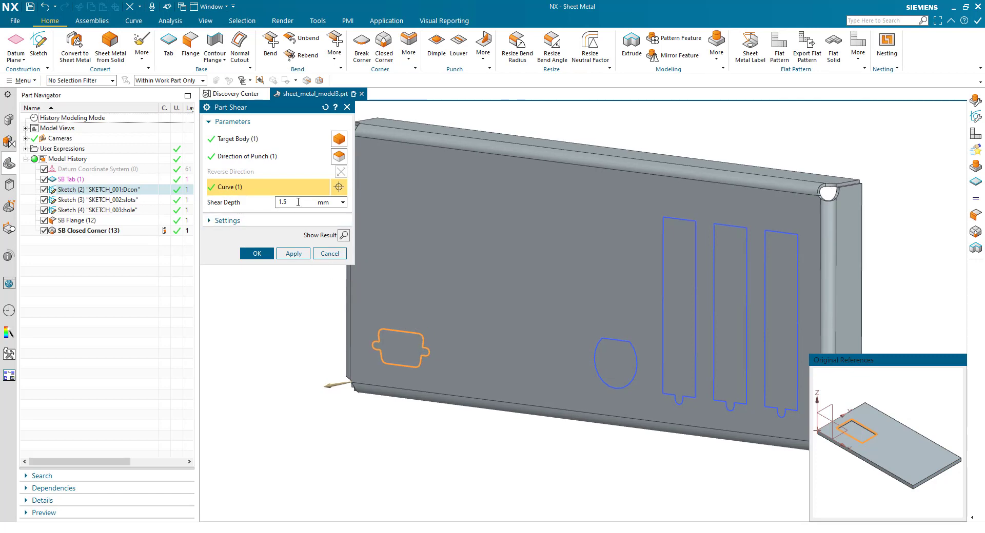
Tie shear depth to the sheet thickness and shear the D-connector outline
{"action": "type", "text": "sheet"}
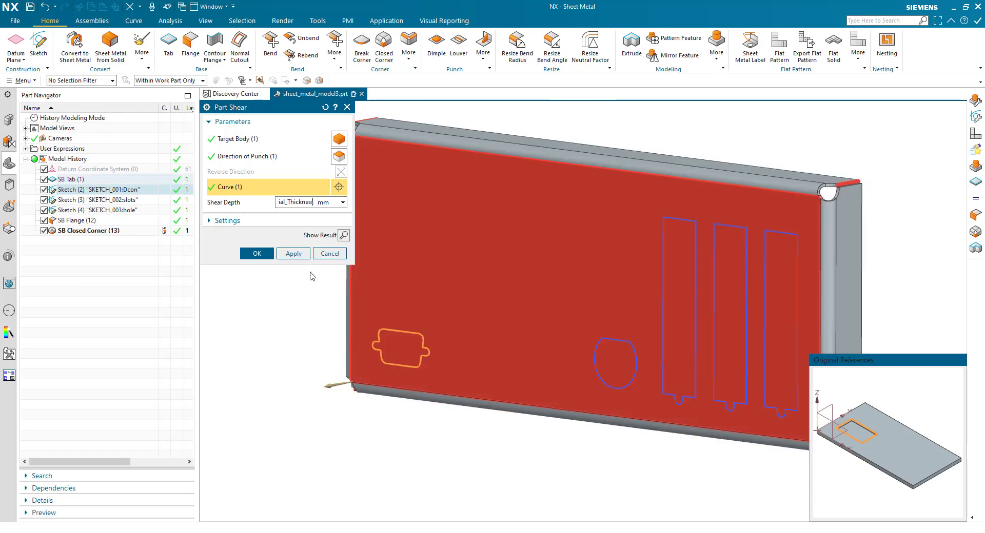
{"action": "triple_click", "coordinate": [305, 202]}
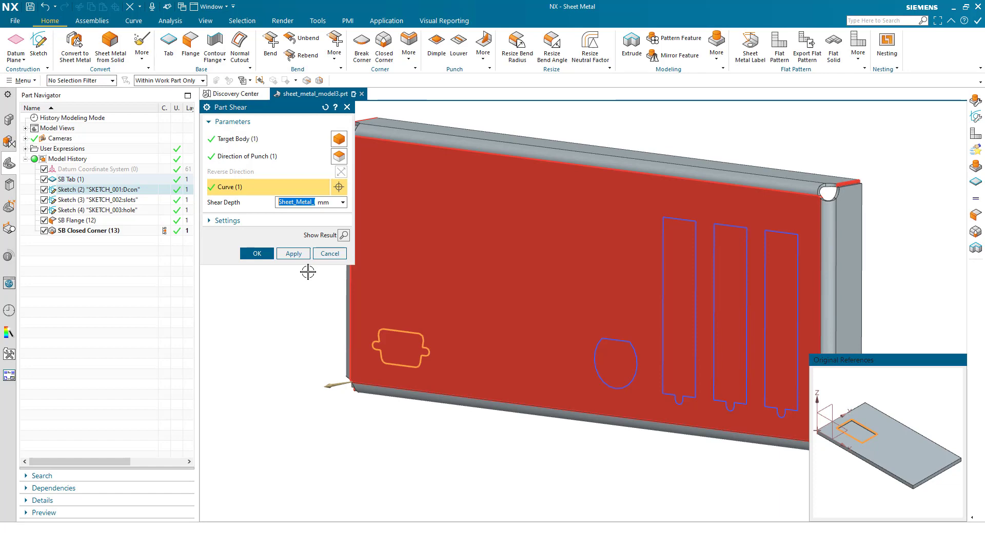
{"action": "left_click", "coordinate": [256, 253]}
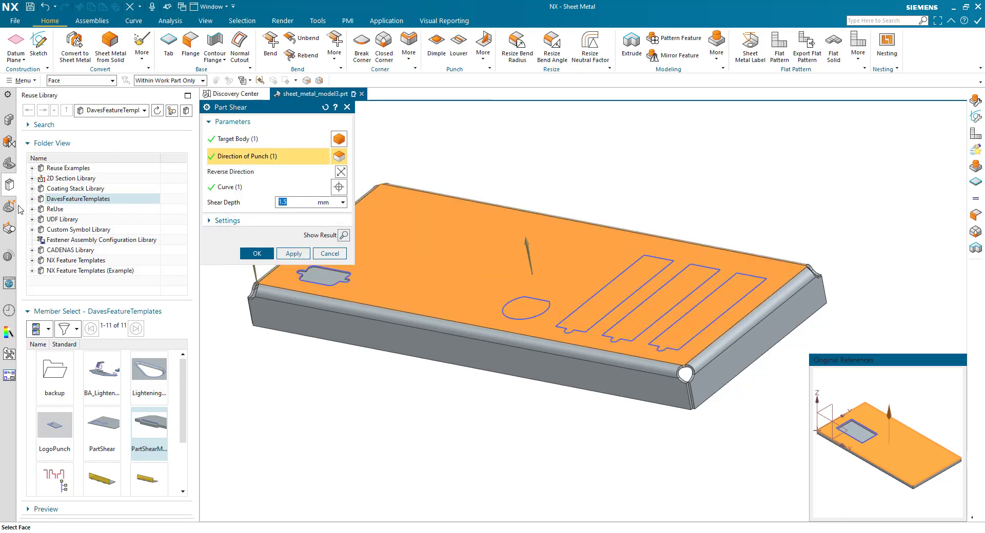
Add a second part shear on the three slot outlines, then bring up Show and Hide
{"action": "left_click", "coordinate": [9, 184]}
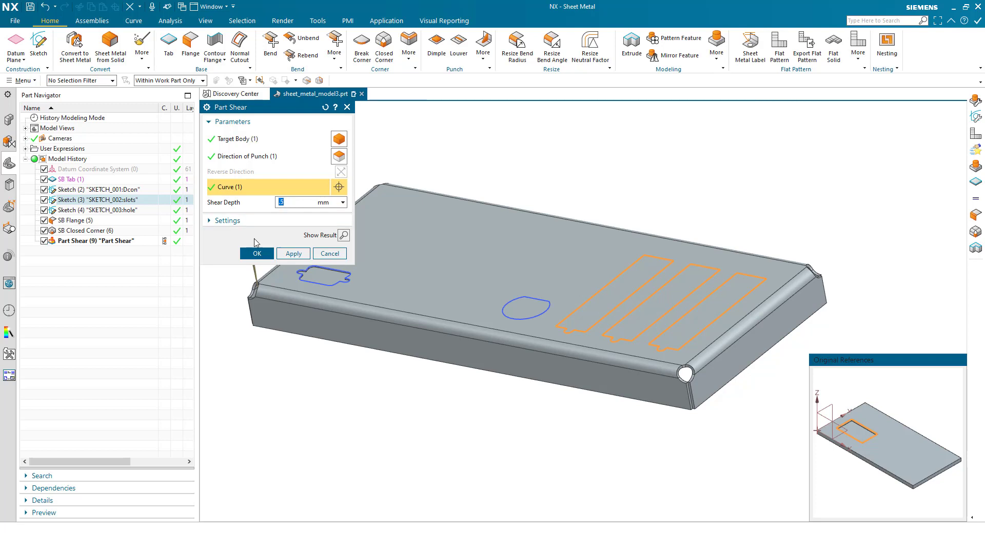
{"action": "left_click", "coordinate": [256, 254]}
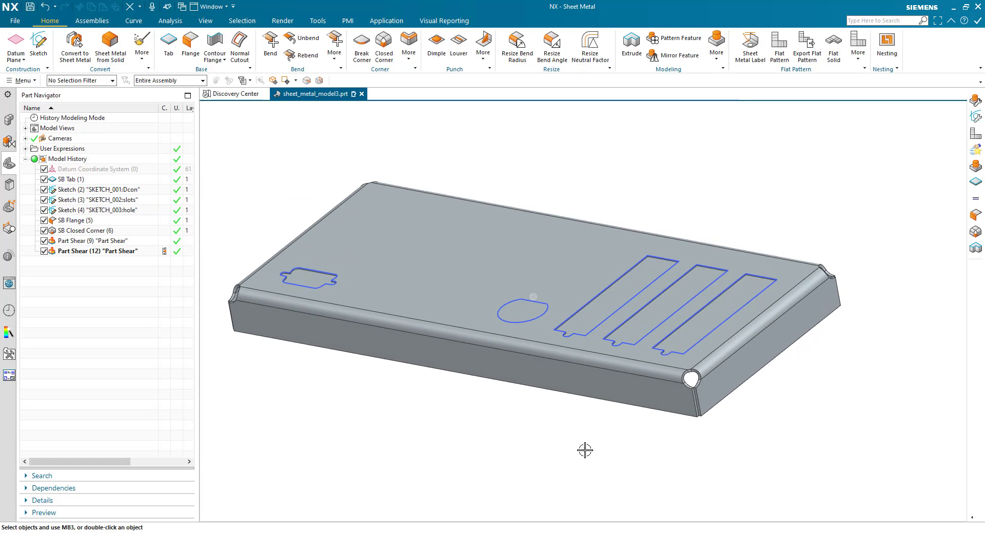
{"action": "left_click", "coordinate": [350, 184]}
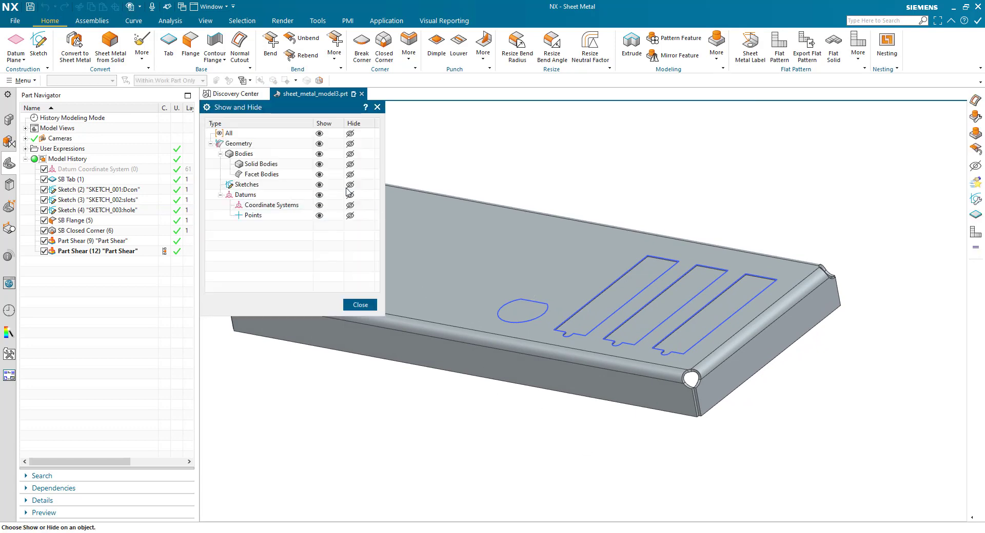
Hide all sketch curves and close the Show and Hide settings
{"action": "left_click", "coordinate": [350, 184]}
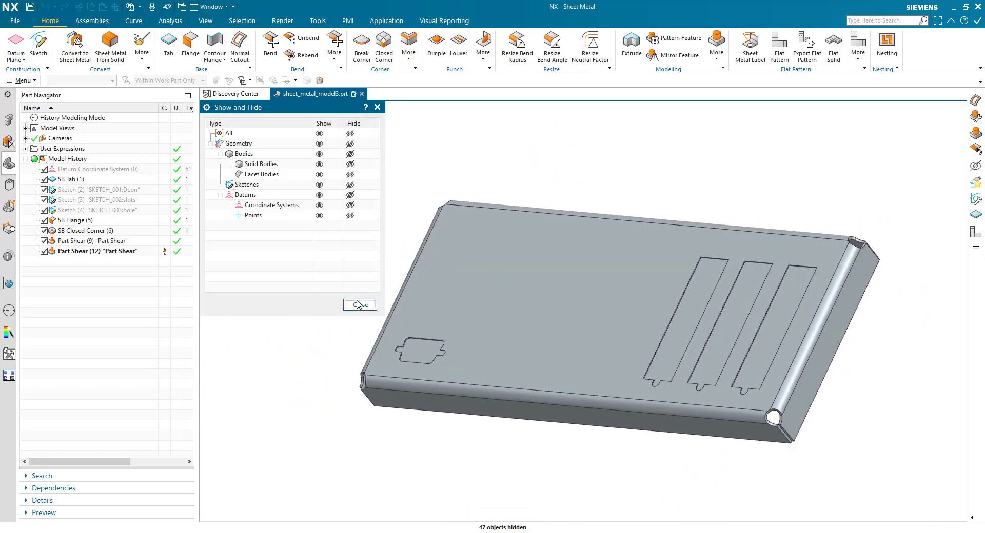
{"action": "left_click", "coordinate": [358, 305]}
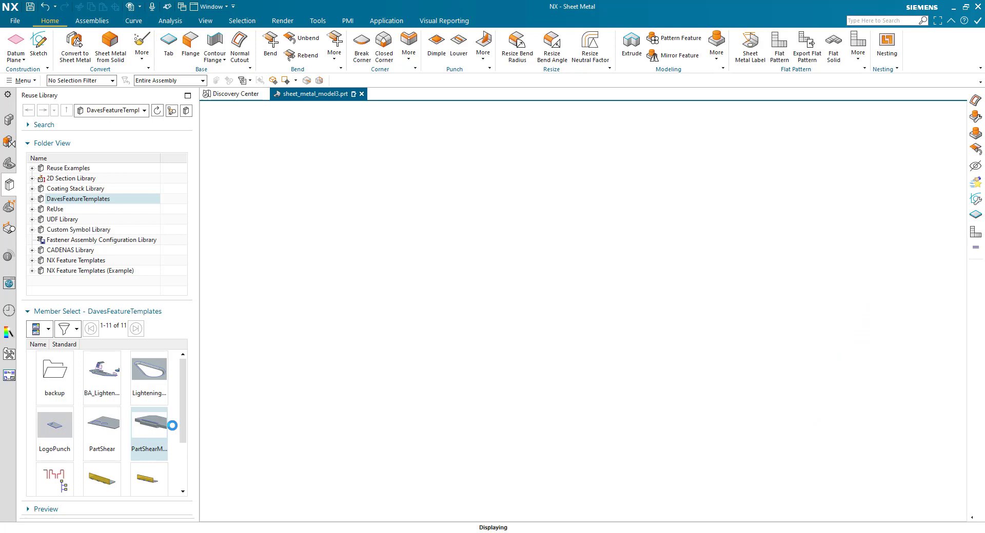
Open the PartShearMM template and roll its history back to the base tab and shear sketch
{"action": "double_click", "coordinate": [149, 424]}
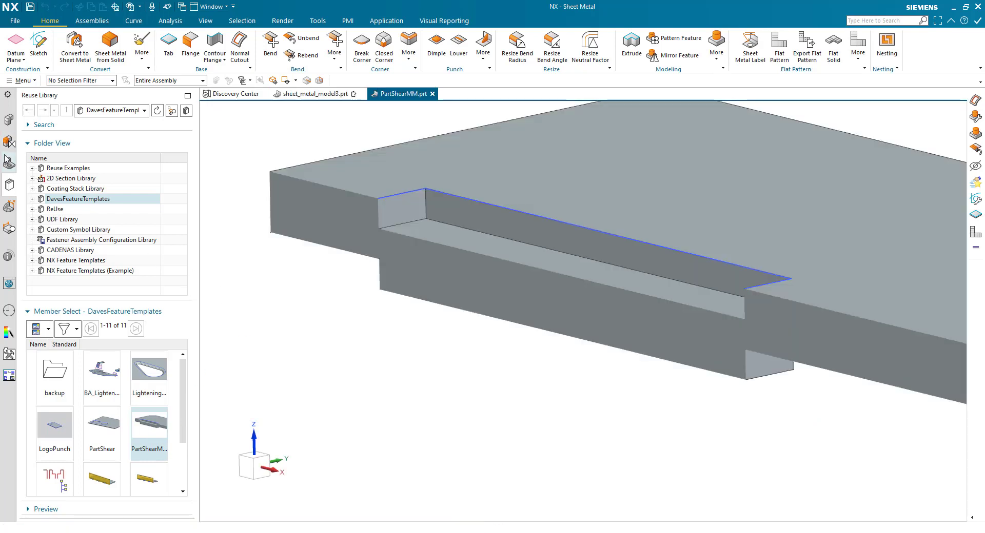
{"action": "left_click", "coordinate": [9, 162]}
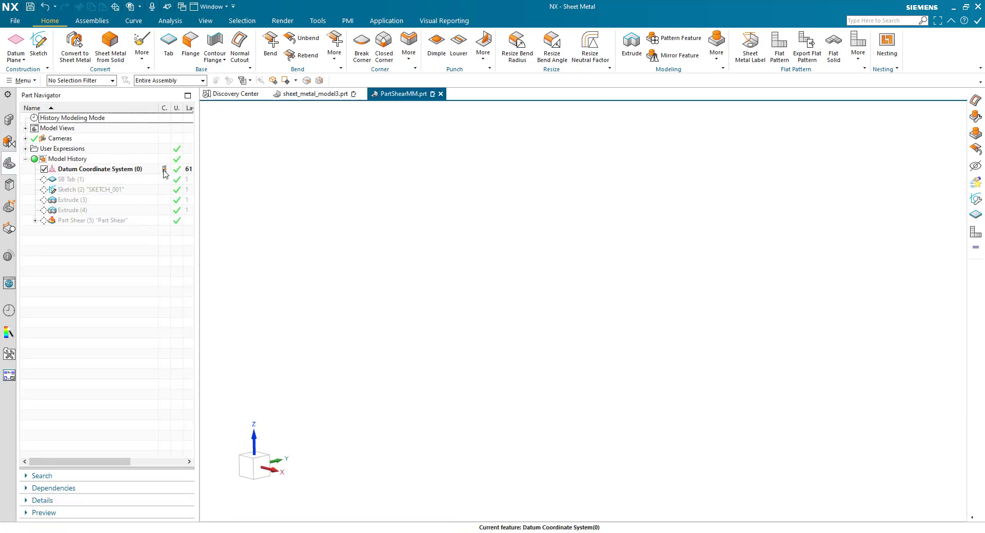
{"action": "left_click", "coordinate": [71, 180]}
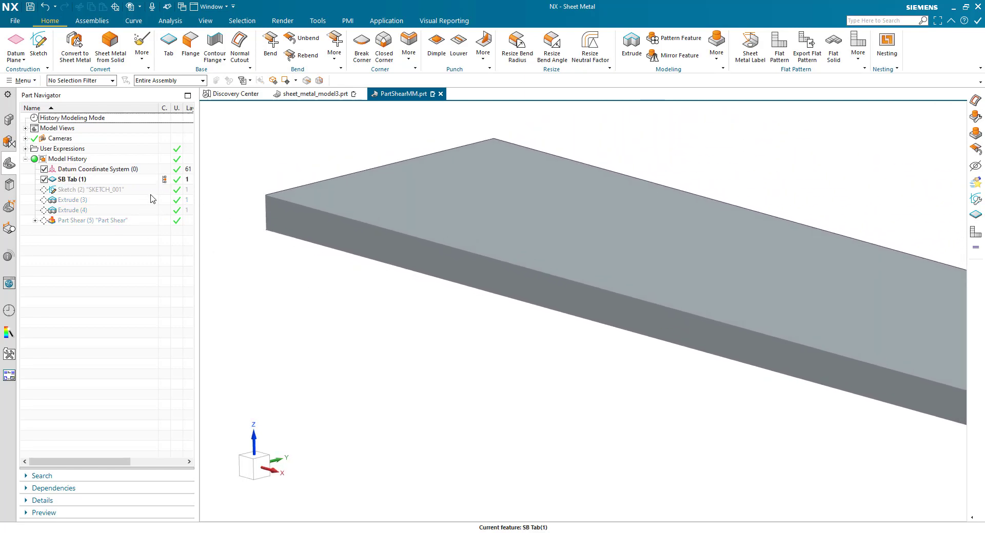
{"action": "left_click", "coordinate": [90, 190]}
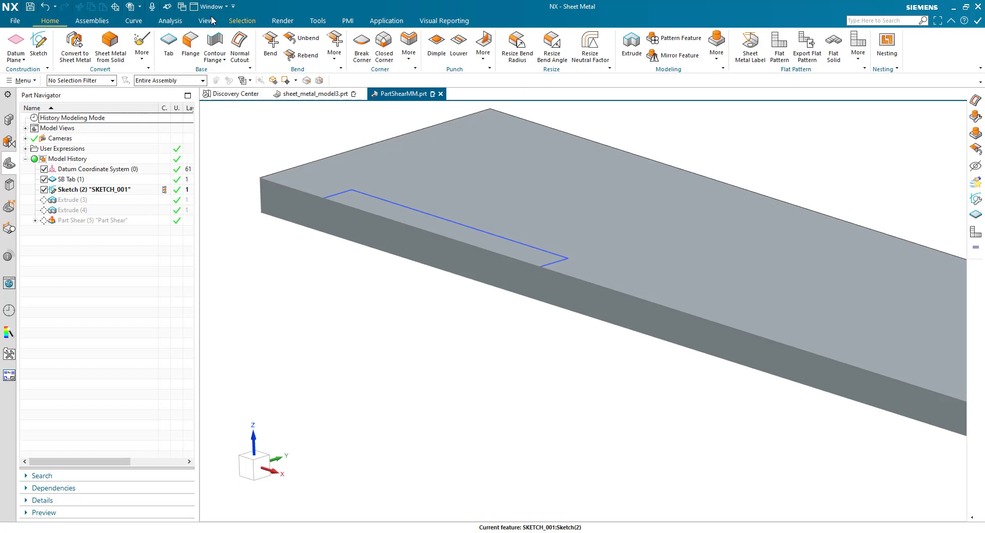
Step the template forward through the extrude to the finished part shear, then return to the plate
{"action": "left_click", "coordinate": [205, 21]}
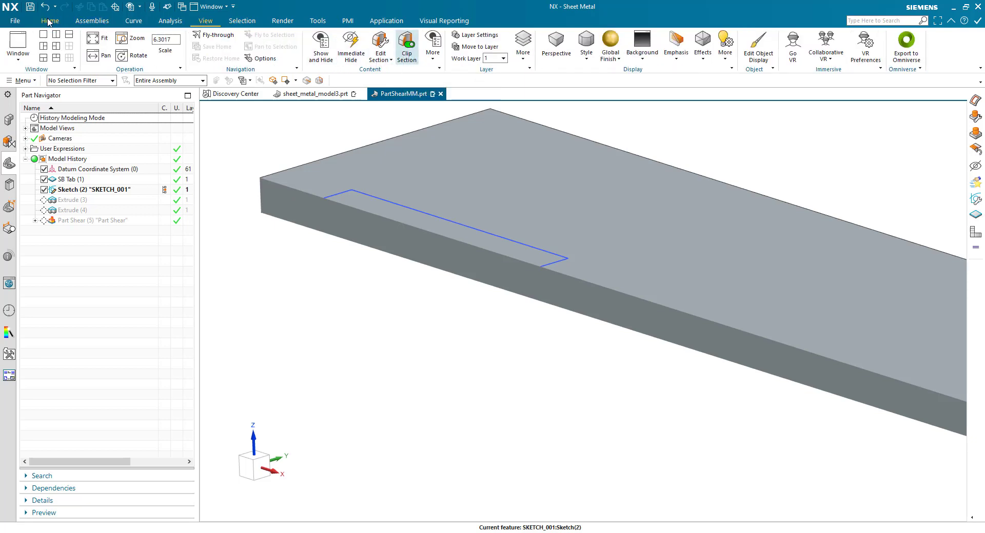
{"action": "left_click", "coordinate": [50, 20]}
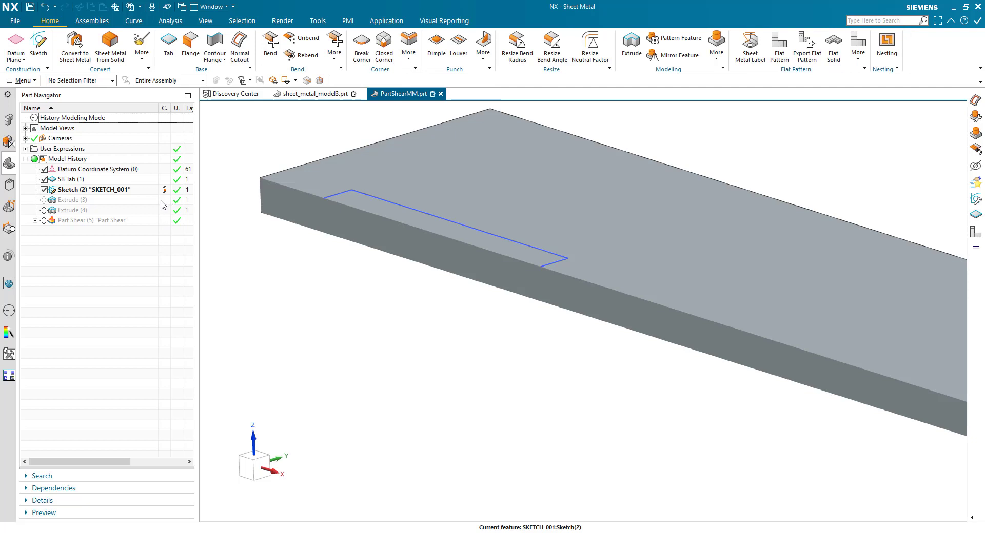
{"action": "left_click", "coordinate": [45, 200]}
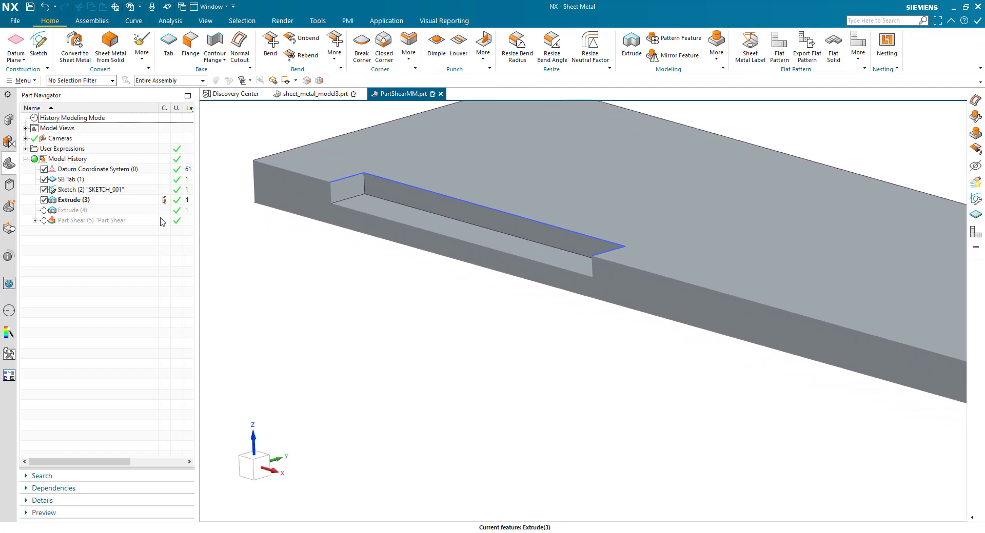
{"action": "left_click", "coordinate": [44, 210]}
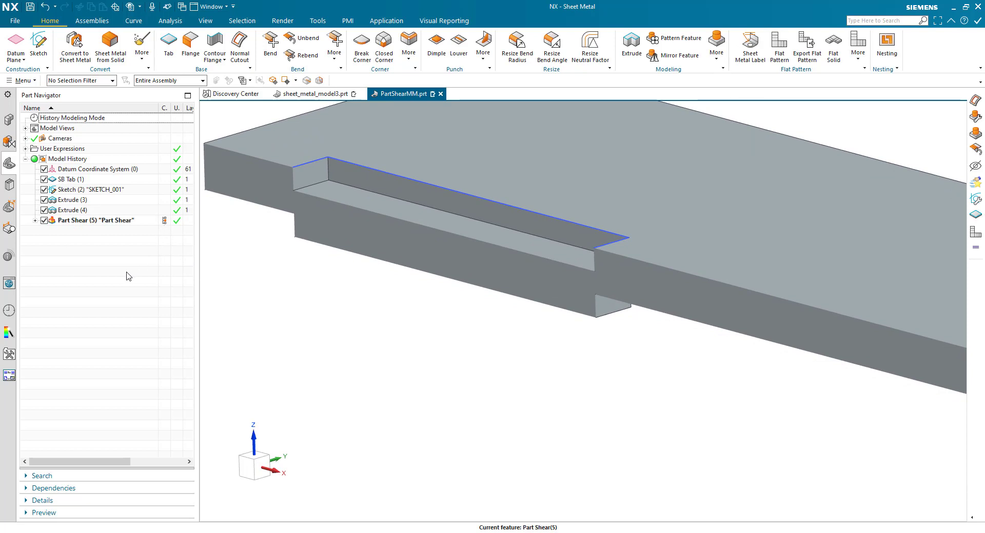
{"action": "mouse_move", "coordinate": [101, 257]}
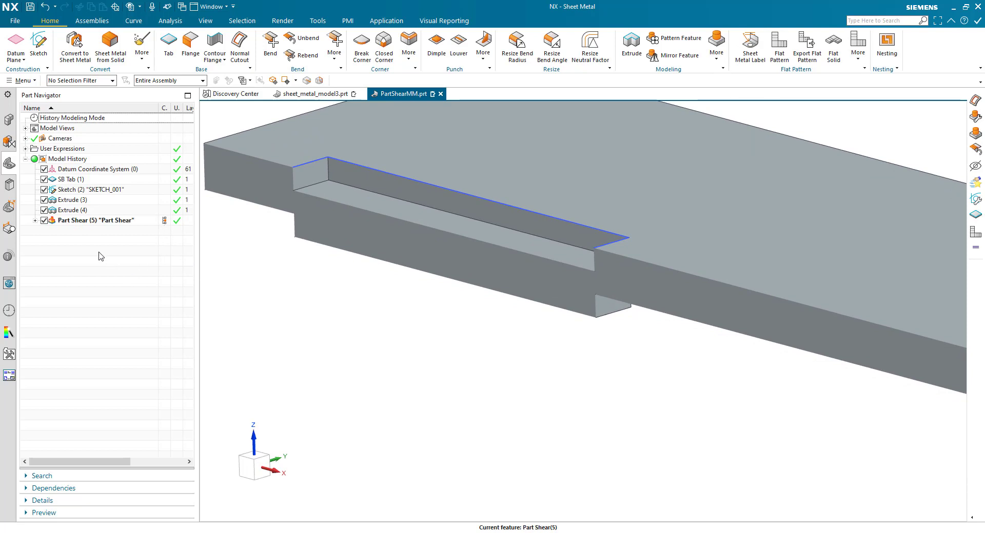
{"action": "left_click", "coordinate": [313, 93]}
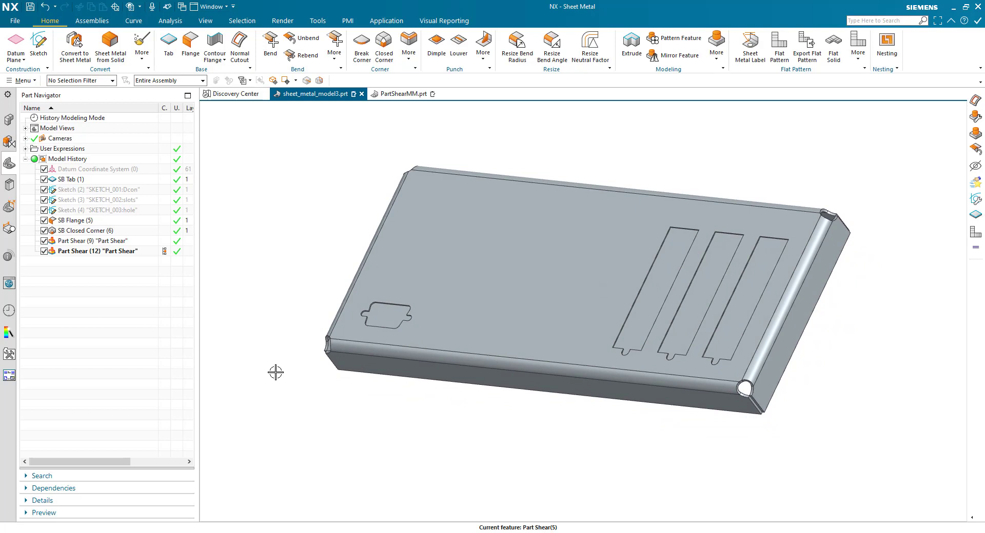
{"action": "left_click", "coordinate": [386, 316]}
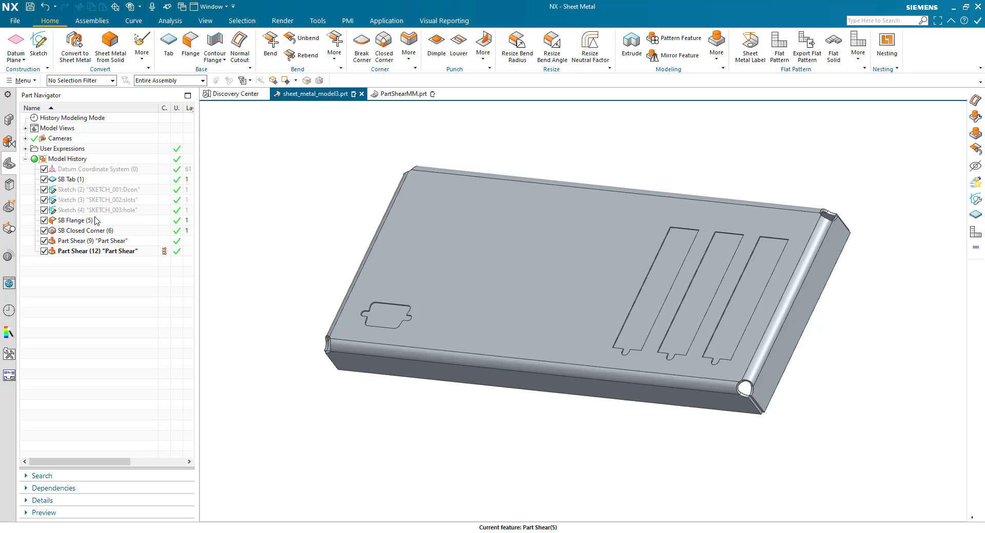
{"action": "left_click", "coordinate": [100, 189]}
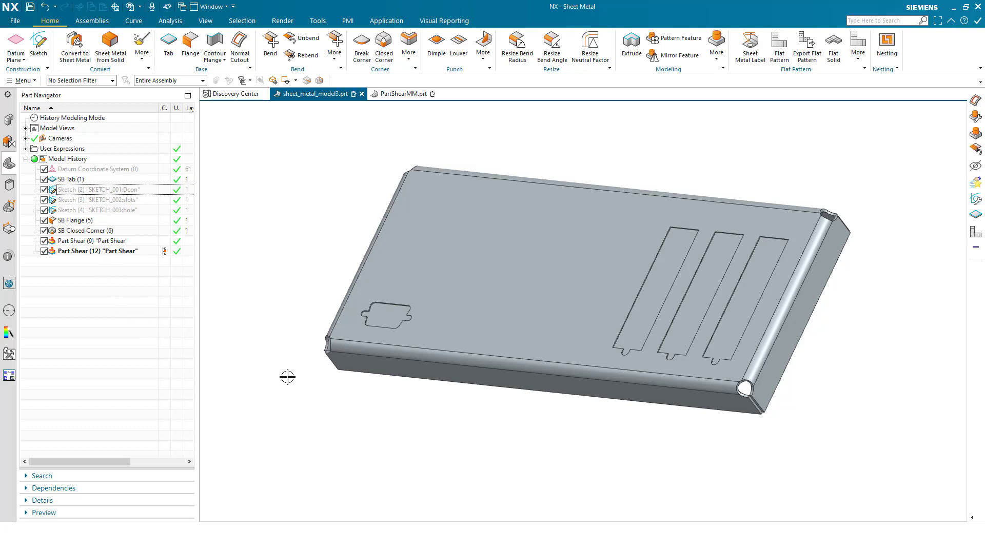
{"action": "mouse_move", "coordinate": [115, 332]}
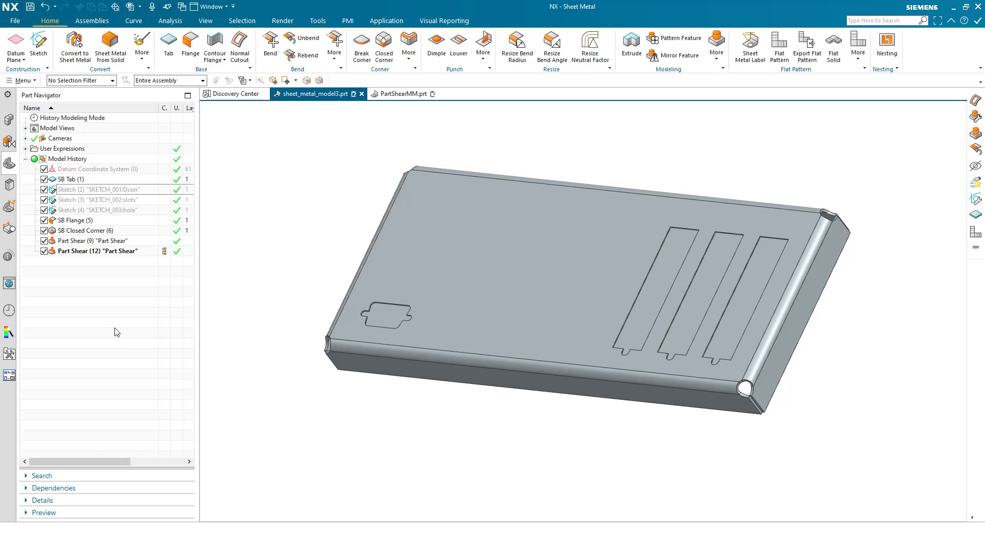
{"action": "mouse_move", "coordinate": [820, 104]}
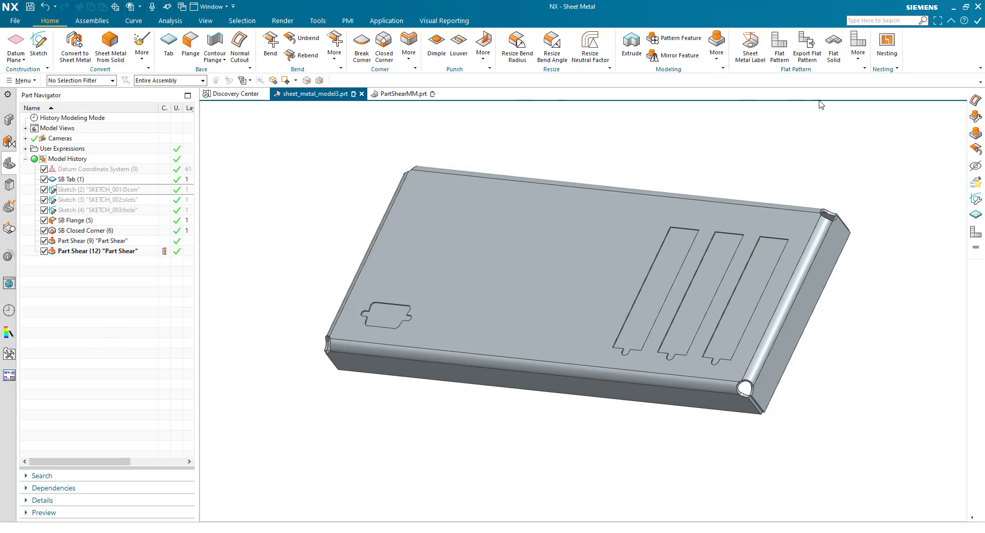
{"action": "mouse_move", "coordinate": [894, 124]}
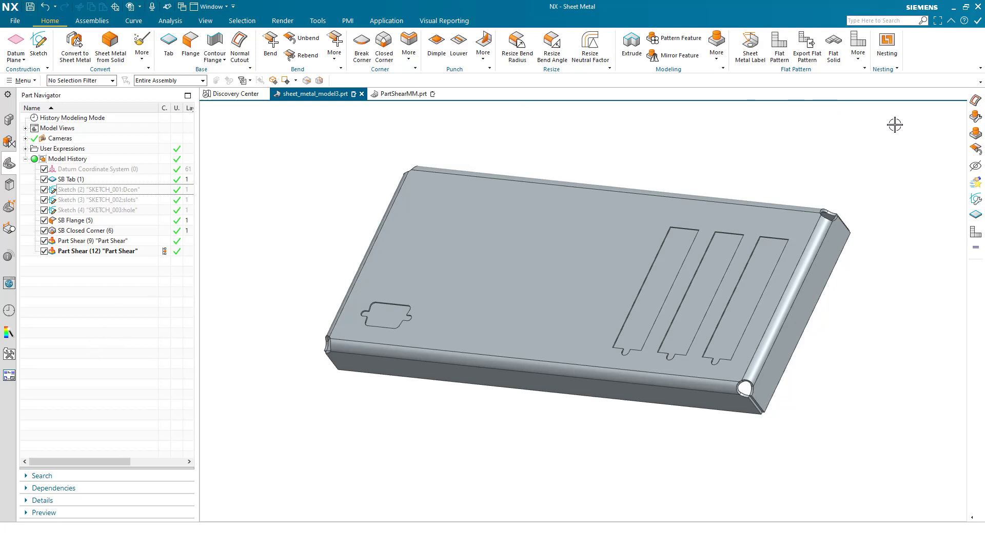